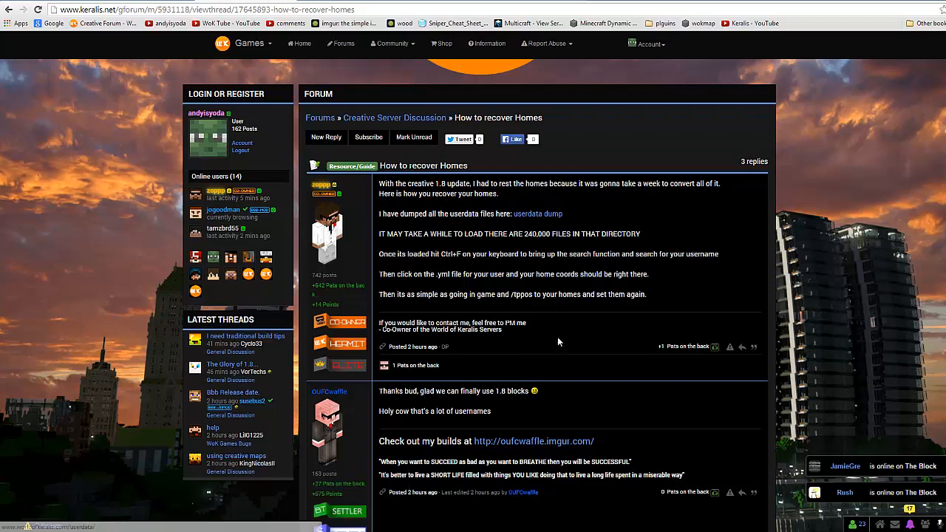
mouse_move(517, 304)
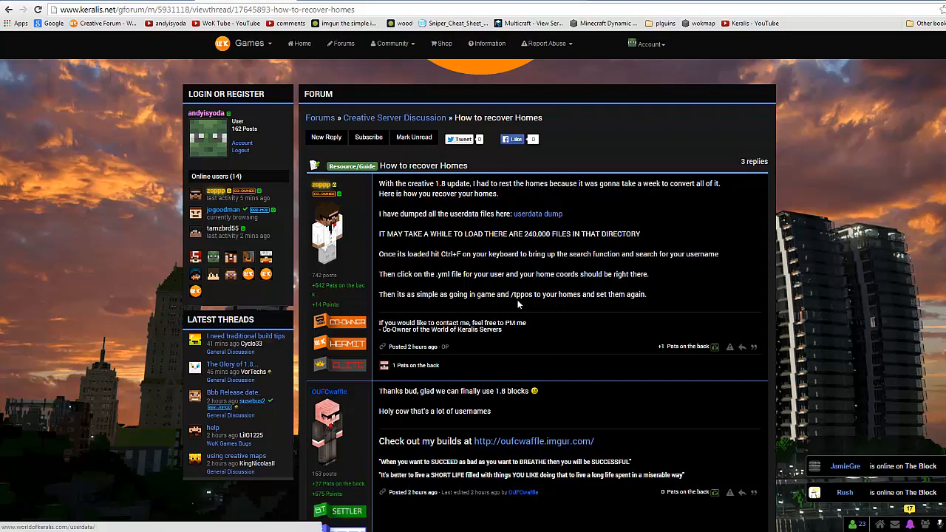
- Highlight /tppos in the recovery post and follow its 'userdata dump' link
double_click(523, 294)
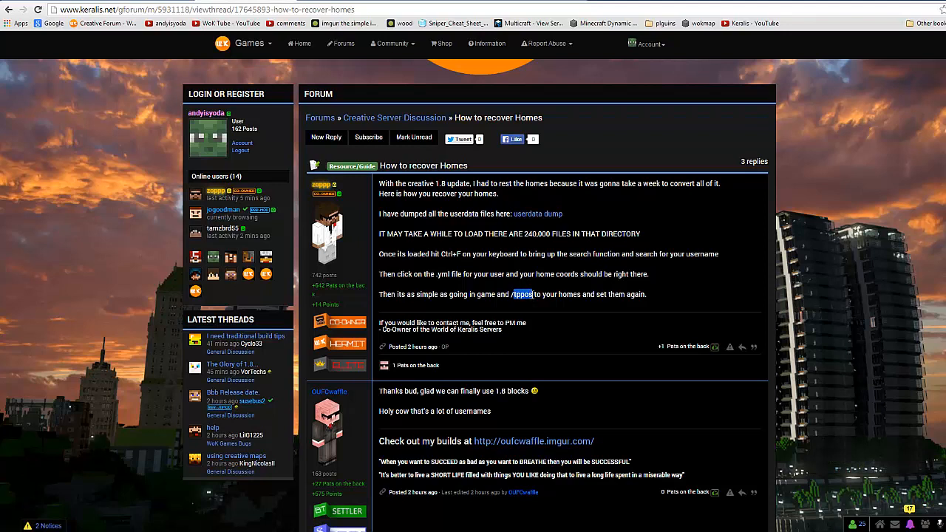
mouse_move(440, 229)
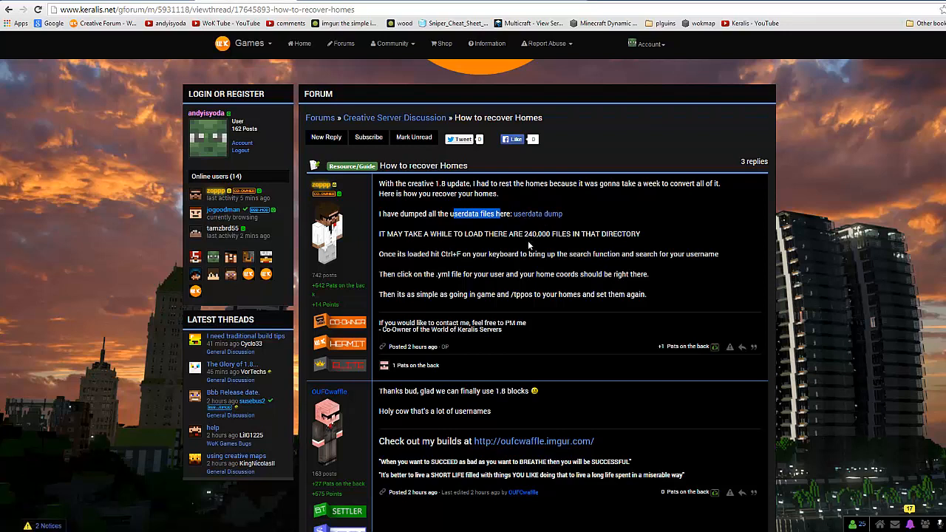
mouse_move(529, 248)
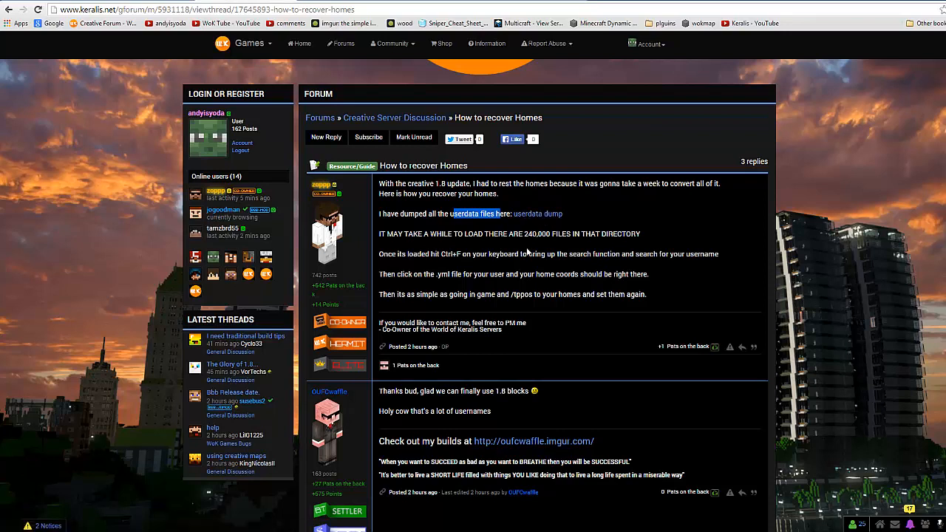
mouse_move(520, 293)
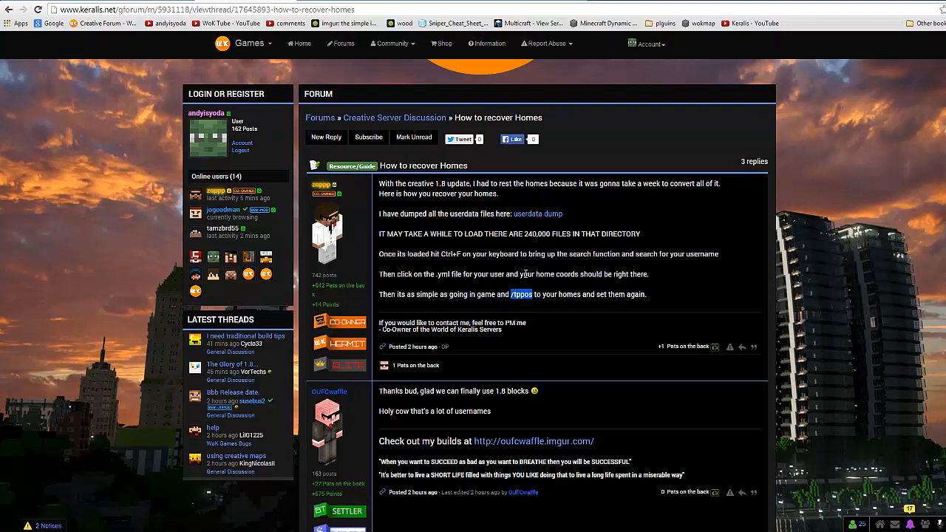
mouse_move(538, 213)
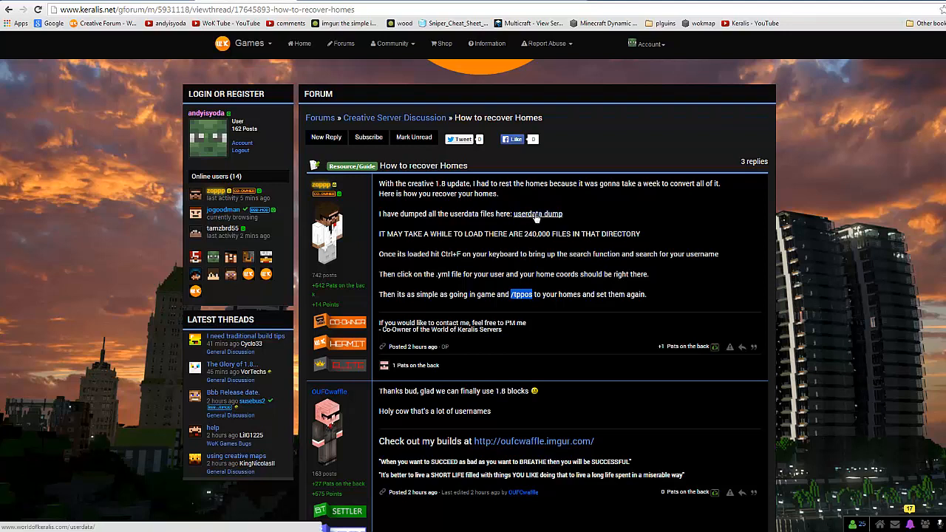
left_click(539, 213)
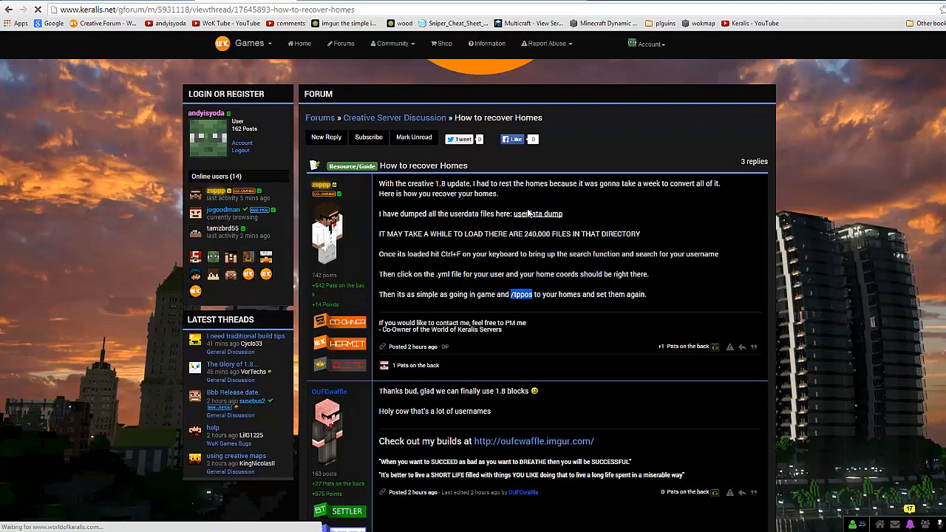
- Search the userdata index page for andyisyoda to locate andyisyoda.yml
left_click(538, 213)
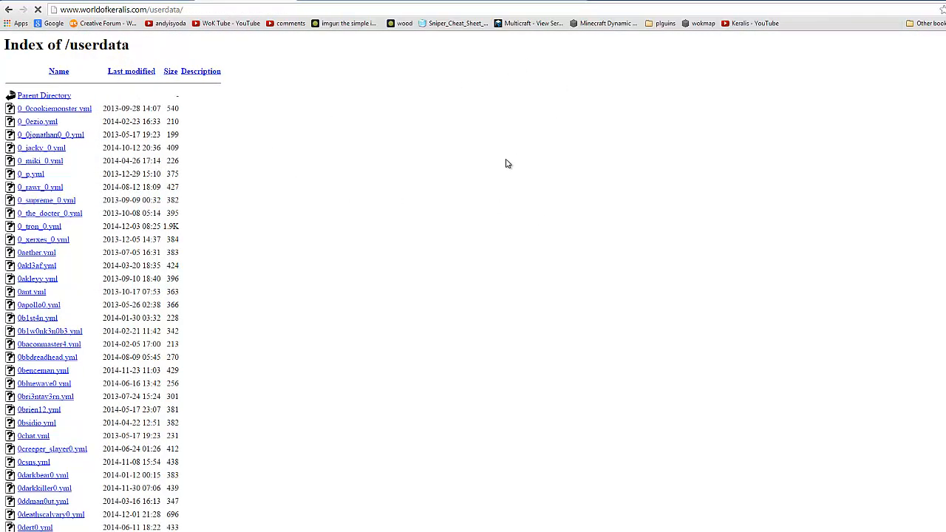
key("ctrl+f")
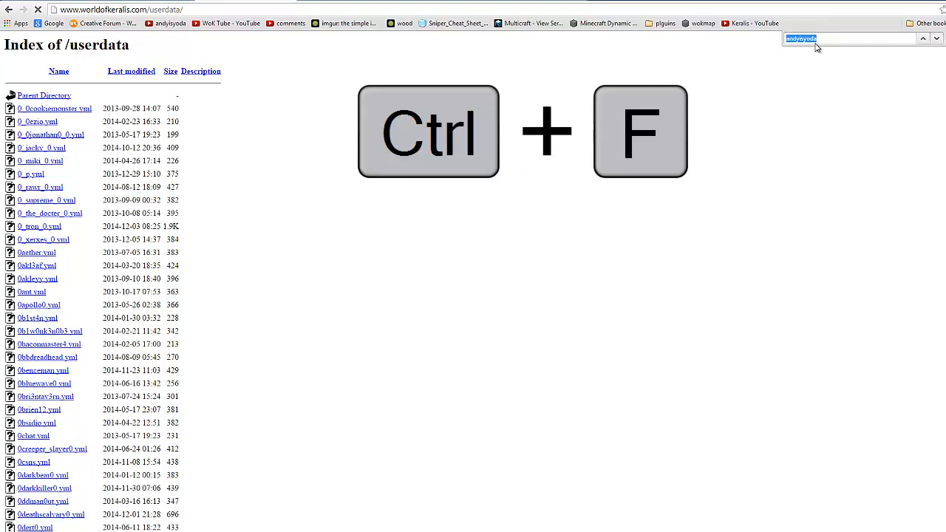
key("ctrl+f")
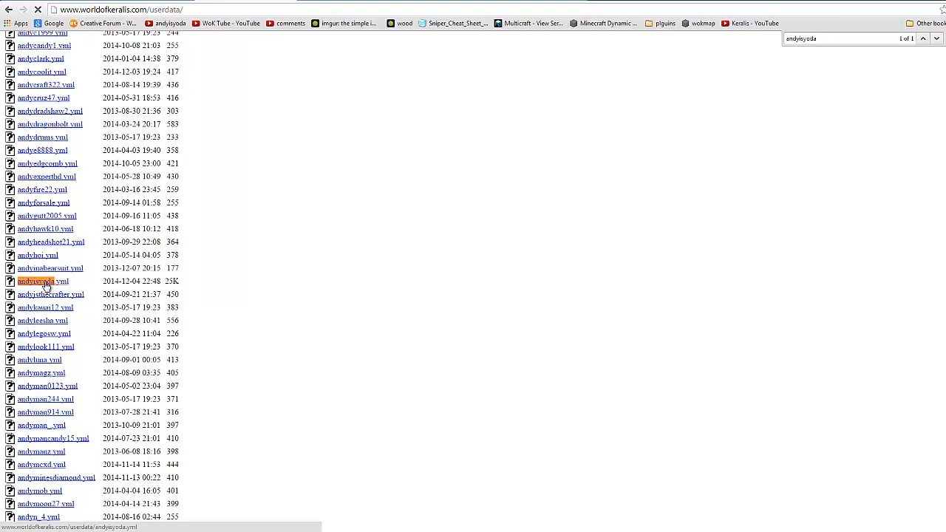
- View andyisyoda.yml's homes list, then select and copy its entire contents
left_click(42, 281)
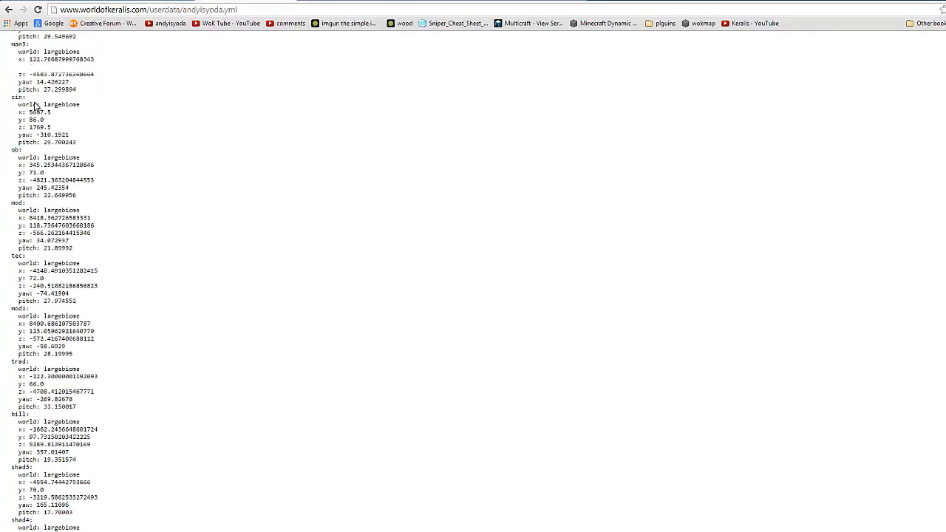
scroll("up", 3)
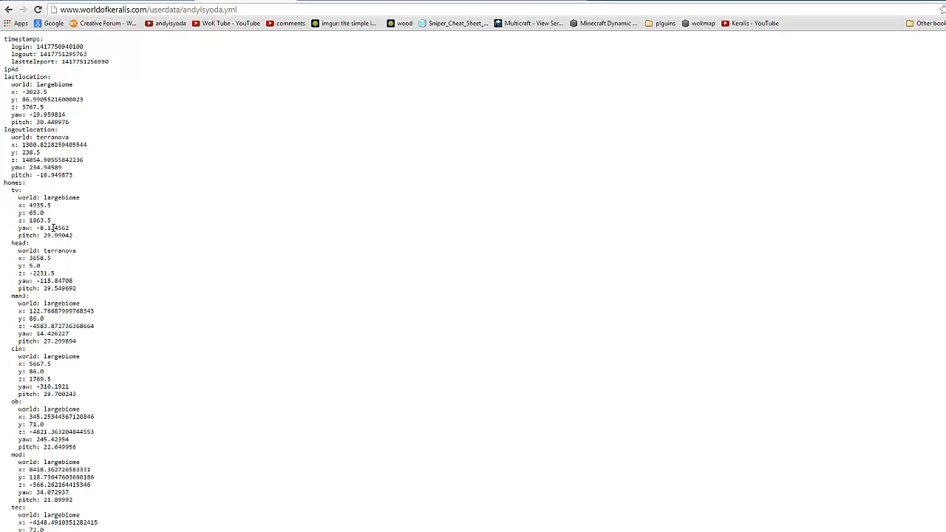
scroll("down", 3)
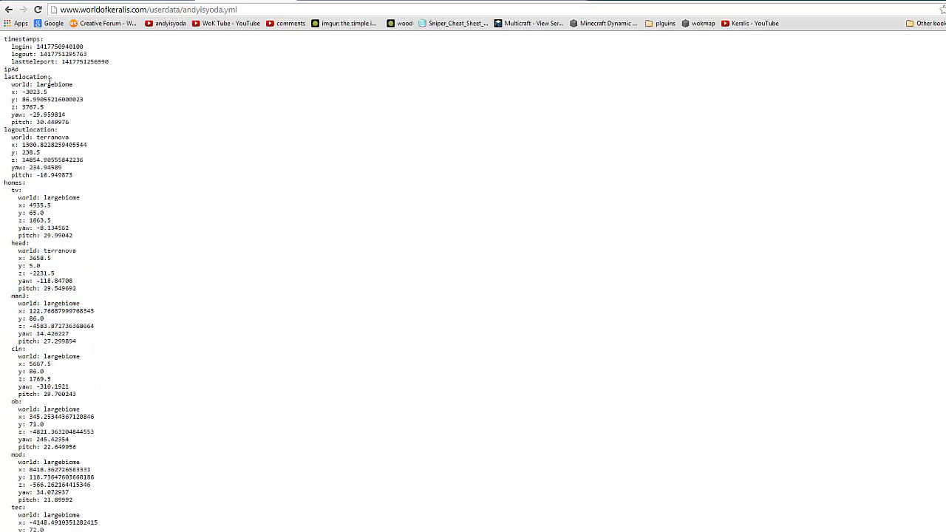
key("ctrl+a")
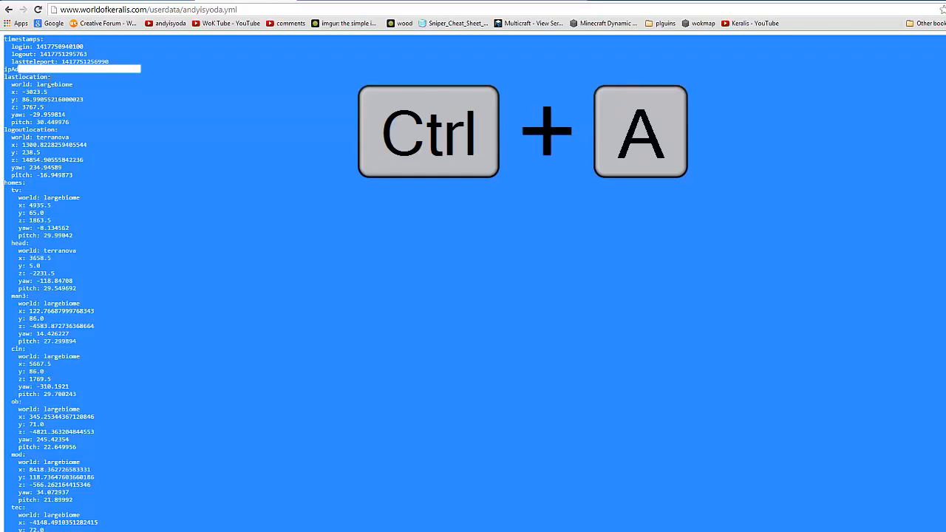
key("ctrl+c")
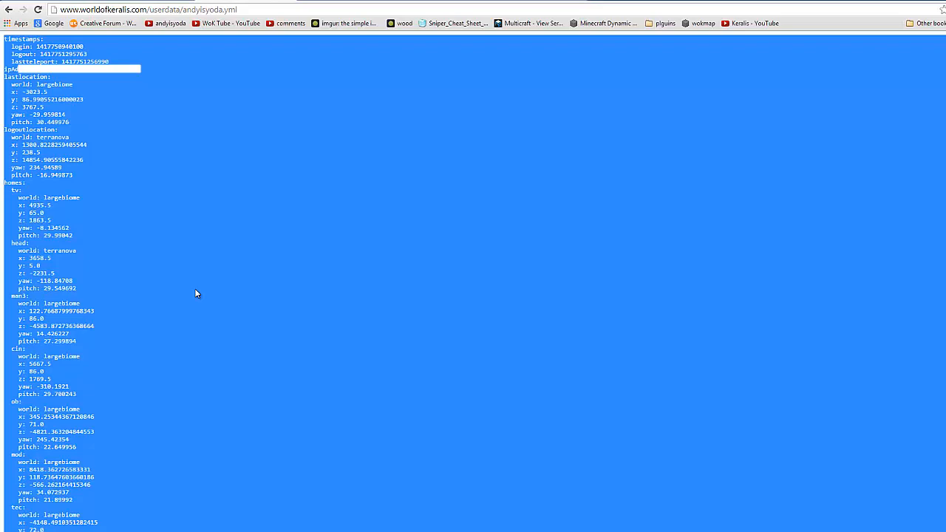
mouse_move(197, 294)
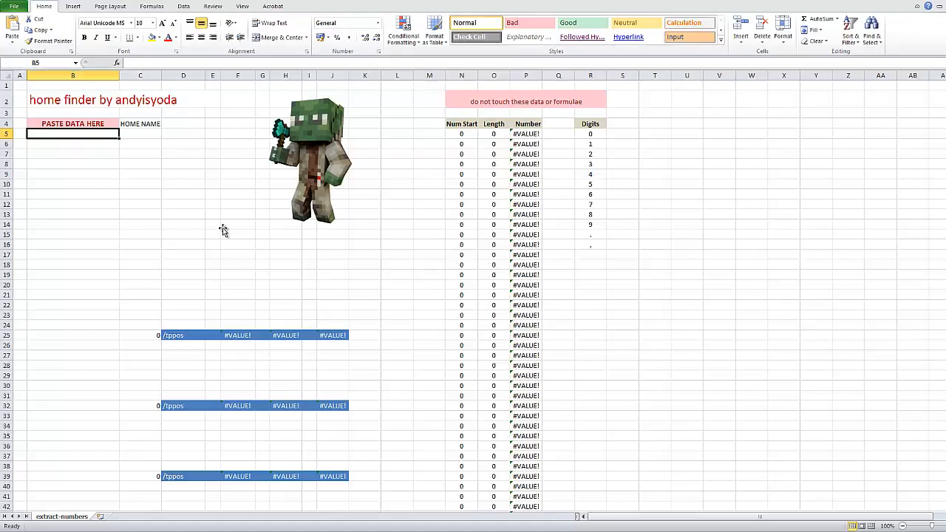
- Paste the home data under PASTE DATA HERE so rows like tv, head and man get /tppos coordinates
left_click(83, 144)
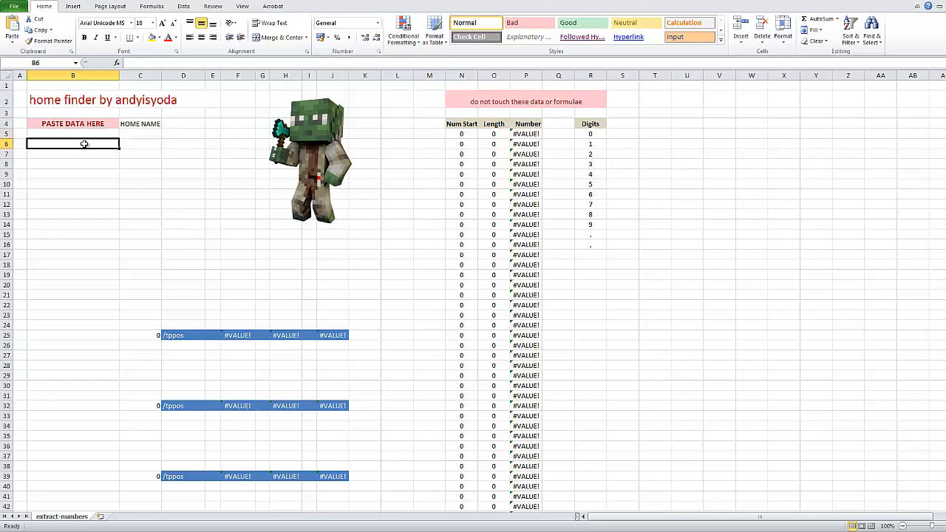
left_click(72, 133)
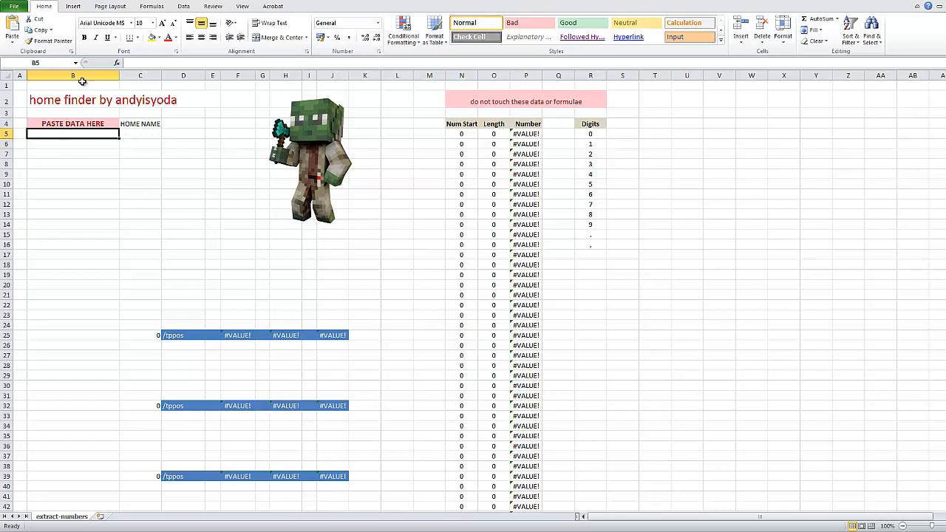
key("ctrl+v")
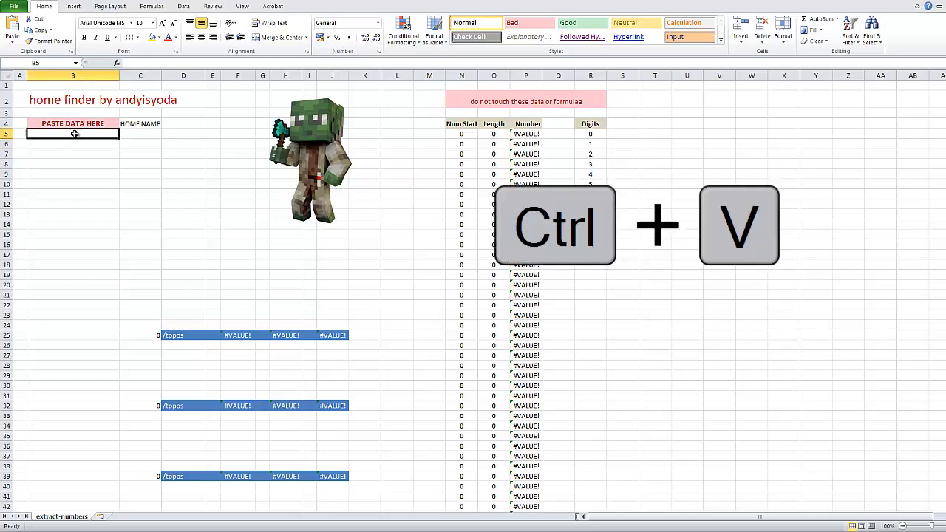
key("ctrl+v")
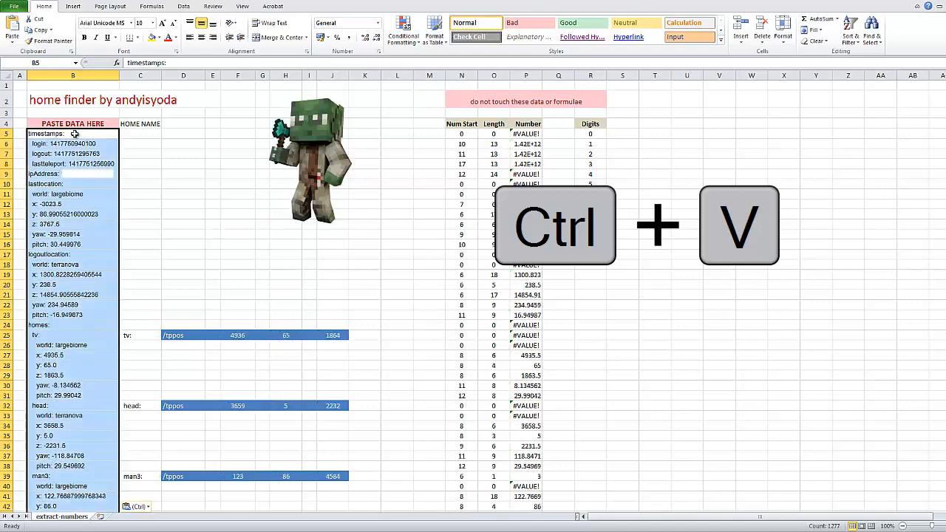
scroll("down", 3)
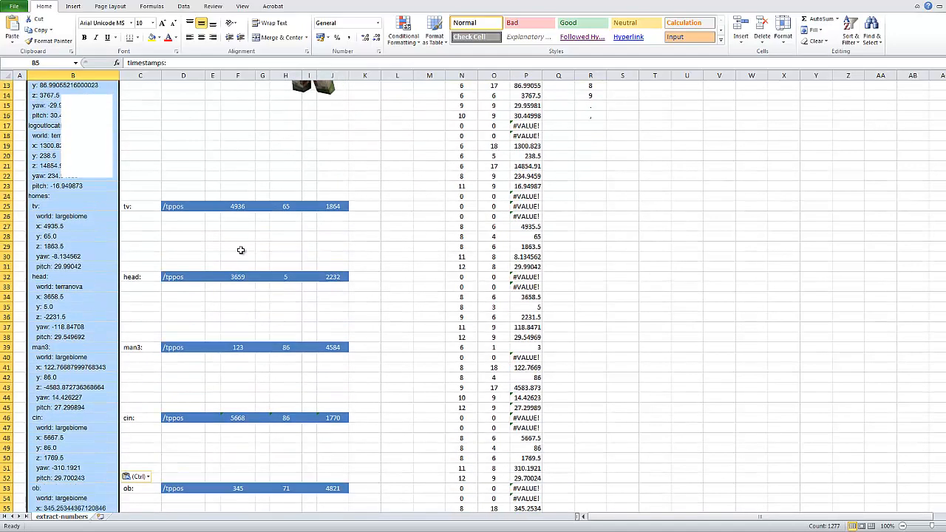
scroll("down", 3)
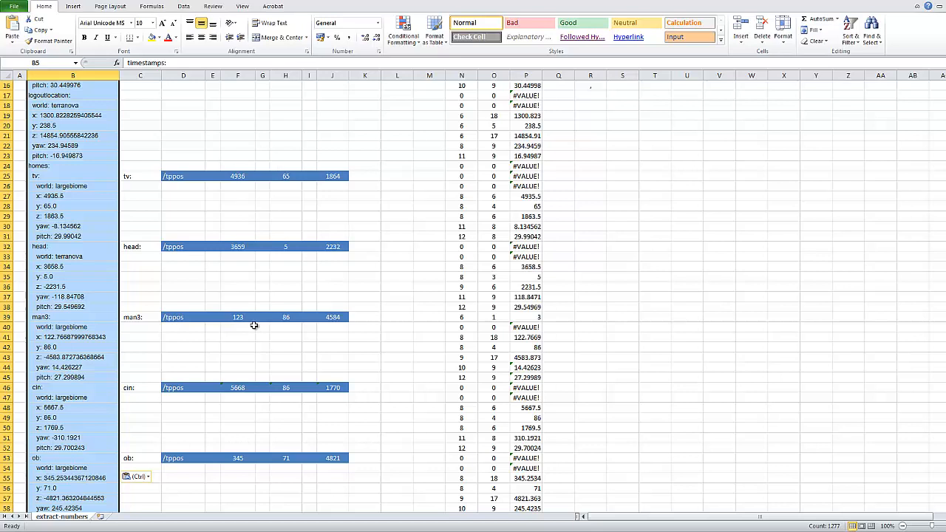
mouse_move(208, 360)
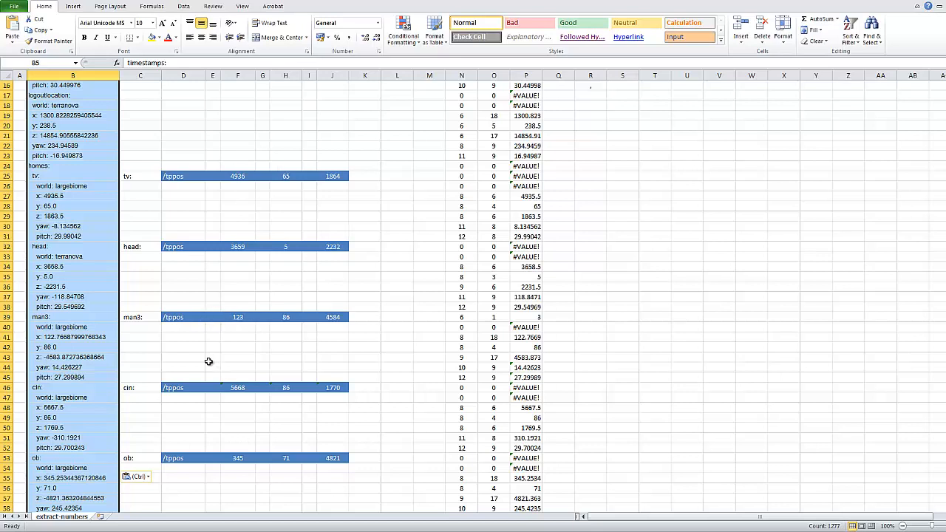
- Select and copy the man3 home's /tppos command row from B39
left_click(184, 356)
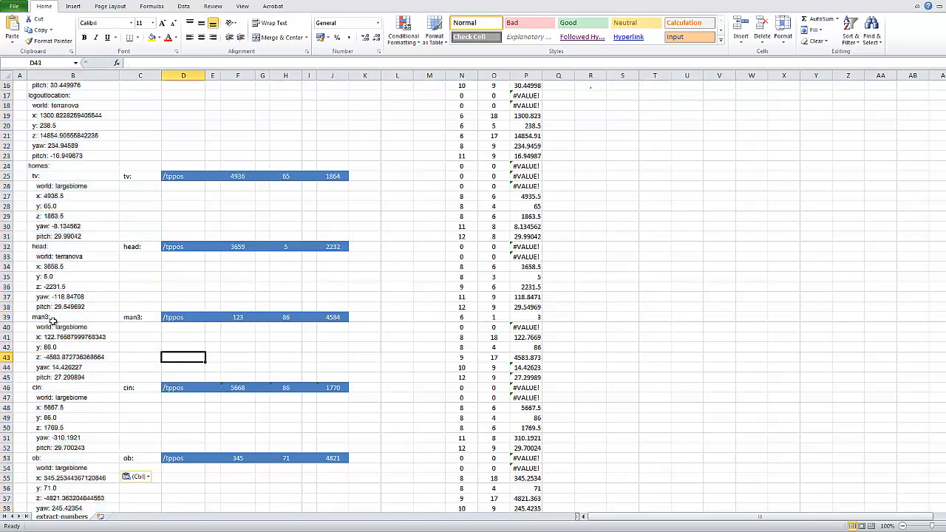
left_click(72, 317)
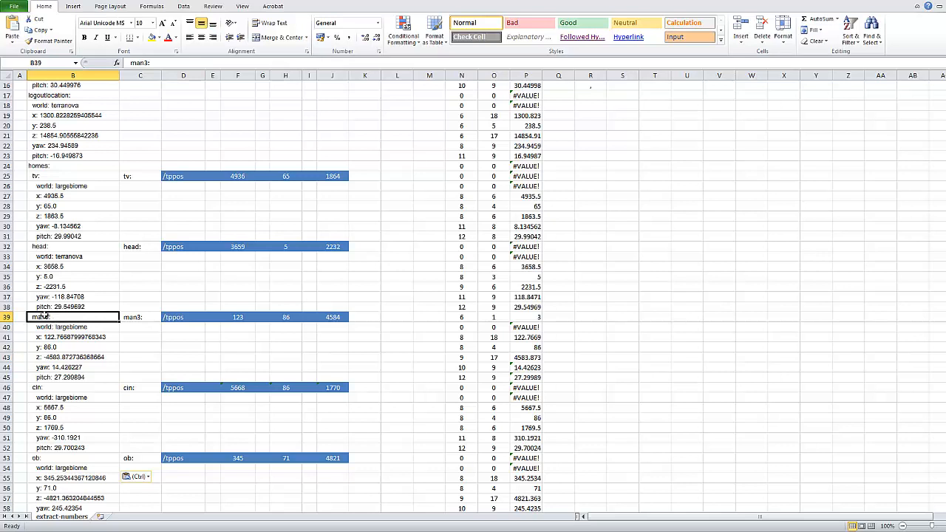
left_click_drag(73, 317, 285, 306)
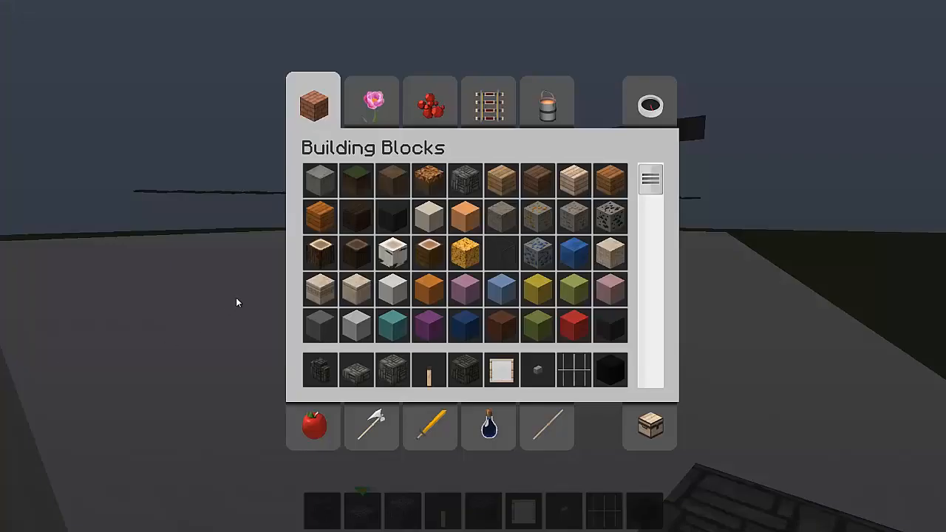
- Leave the inventory and enter /tppos 123 86 4584 into Minecraft chat for man3
key("Escape")
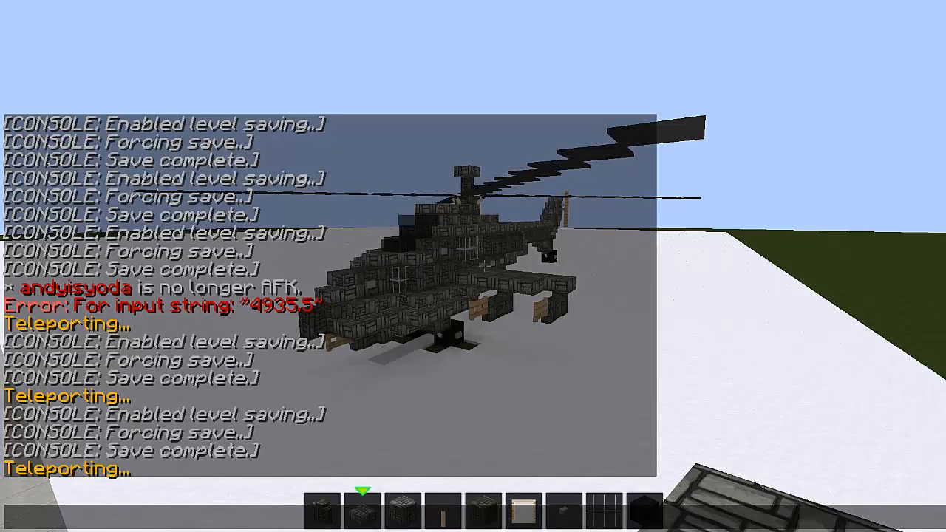
type("/tppos 123 86 4584")
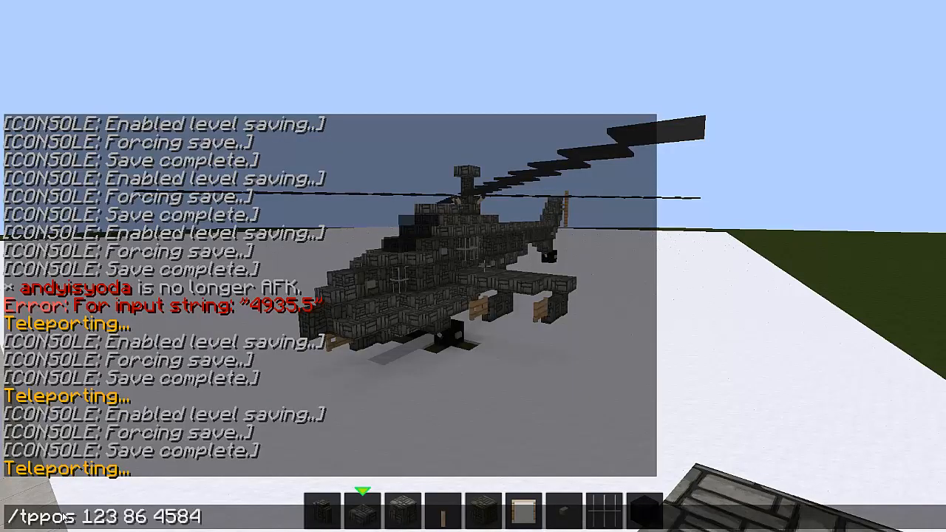